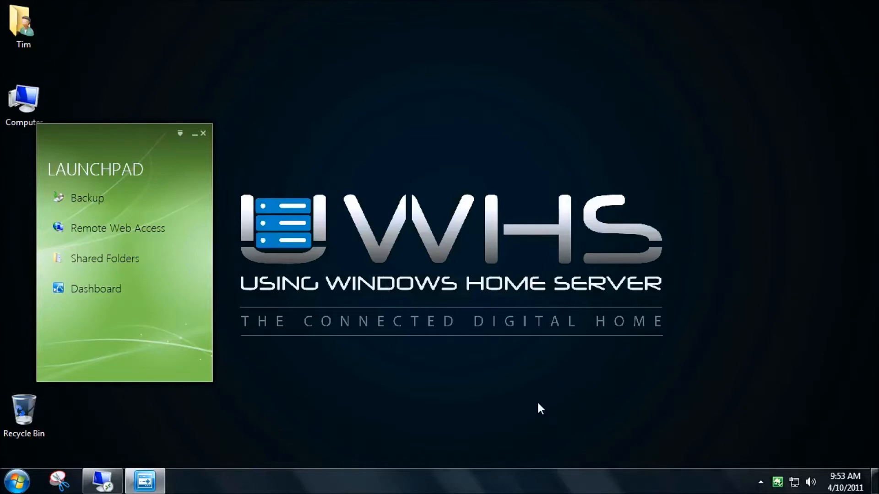
pyautogui.moveTo(367, 225)
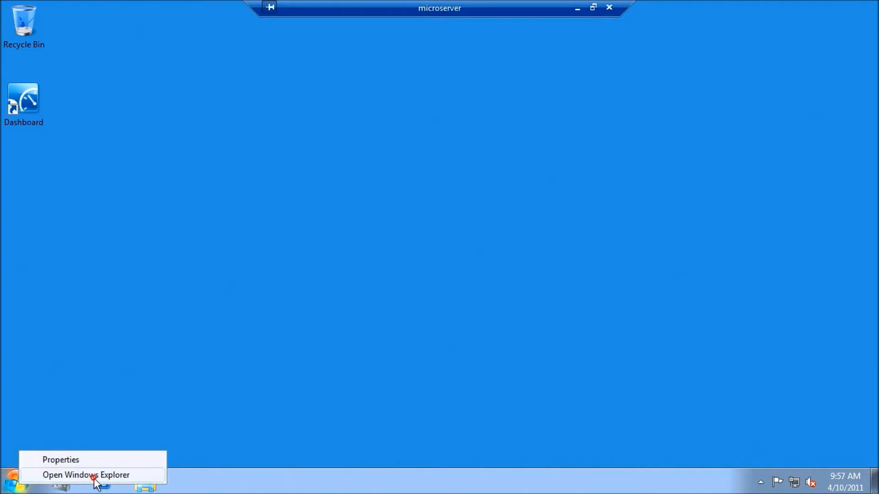
# - Browse to C:\Program Files\Windows Server\Bin\ClientRestore\1FAE75EB… and select the X64 and X86 folders
pyautogui.click(86, 474)
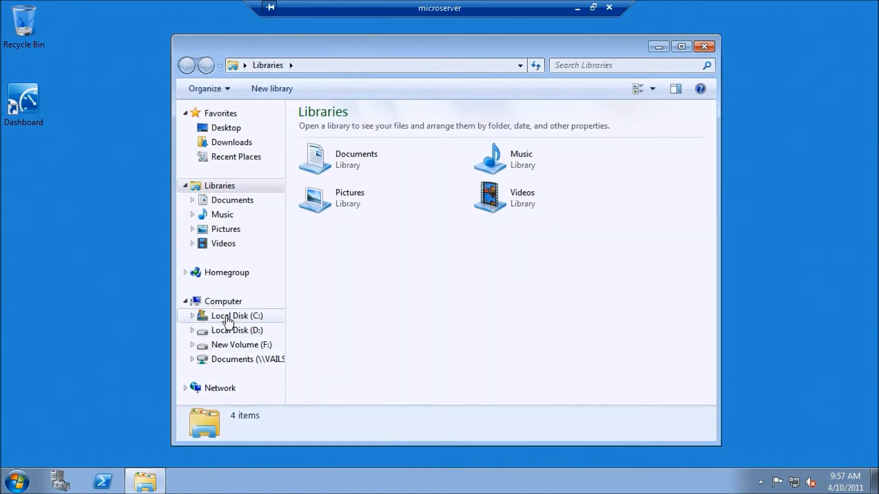
pyautogui.click(236, 315)
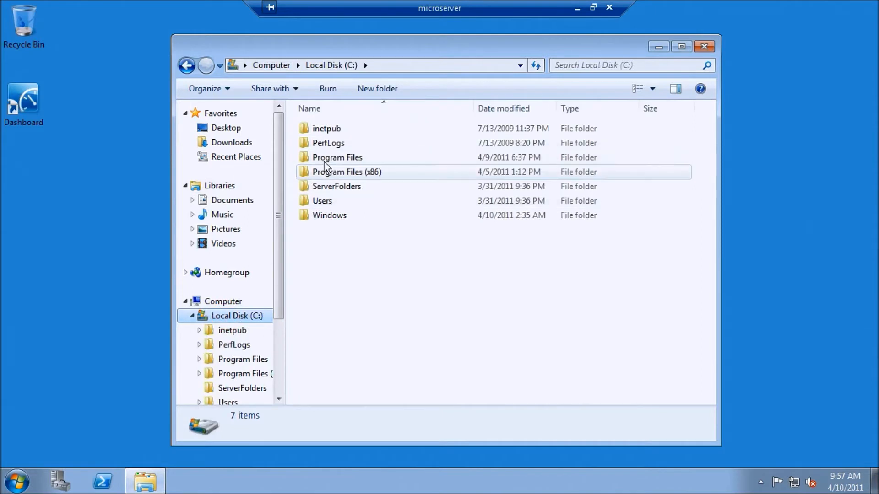
pyautogui.doubleClick(337, 157)
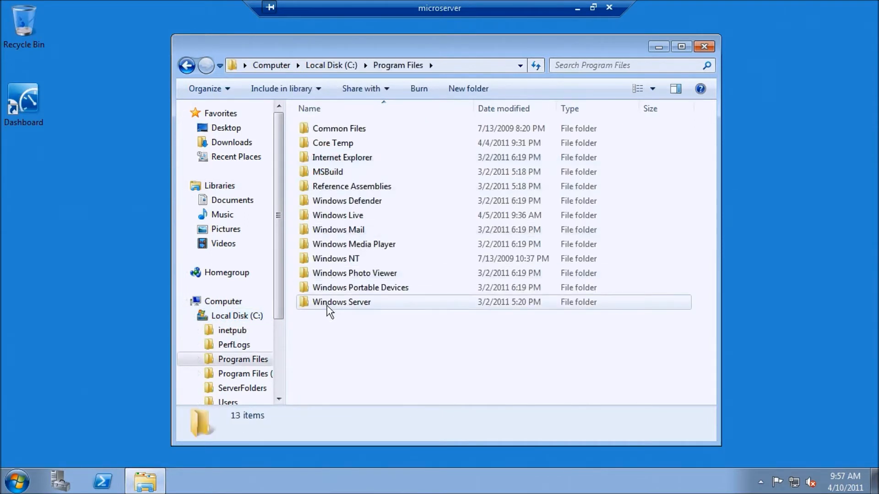
pyautogui.doubleClick(342, 302)
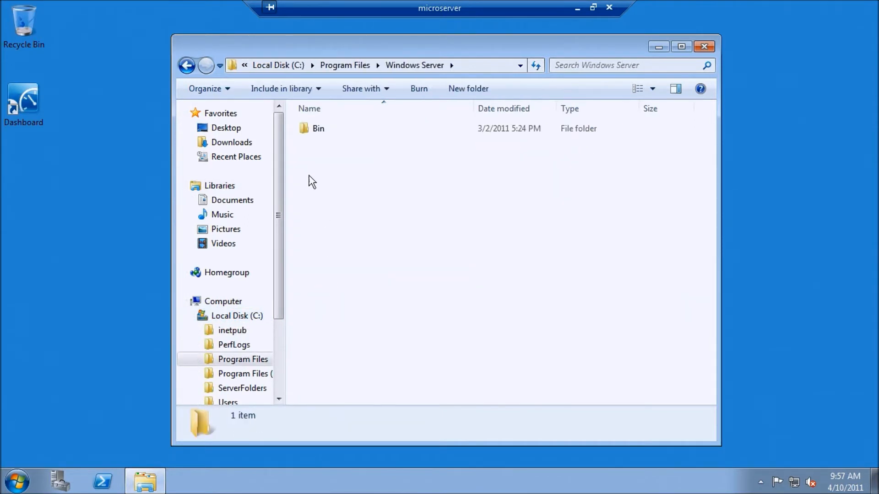
pyautogui.doubleClick(318, 128)
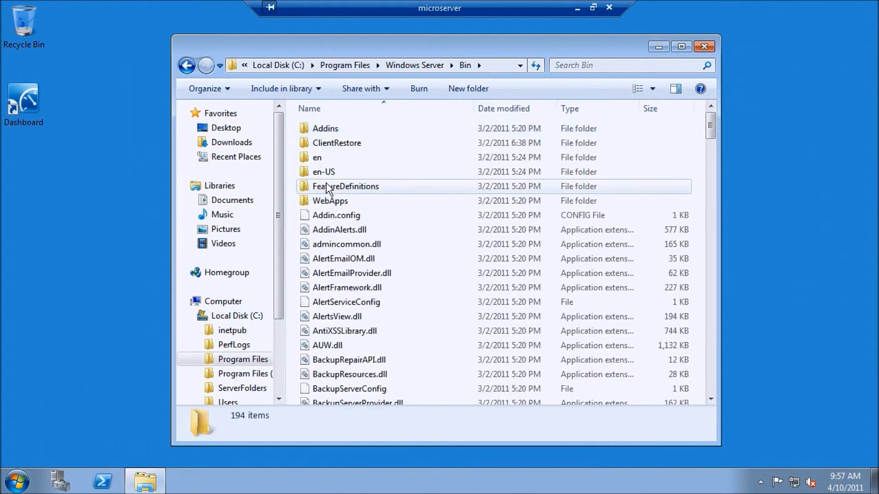
pyautogui.doubleClick(337, 142)
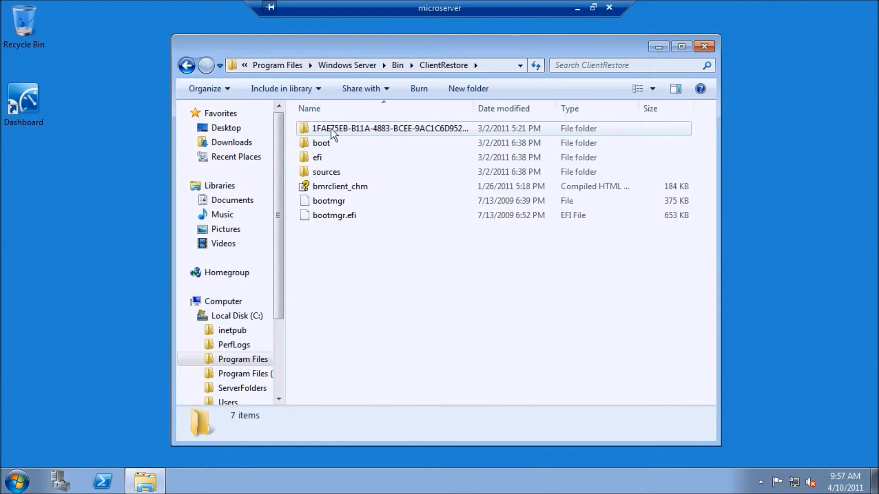
pyautogui.doubleClick(391, 129)
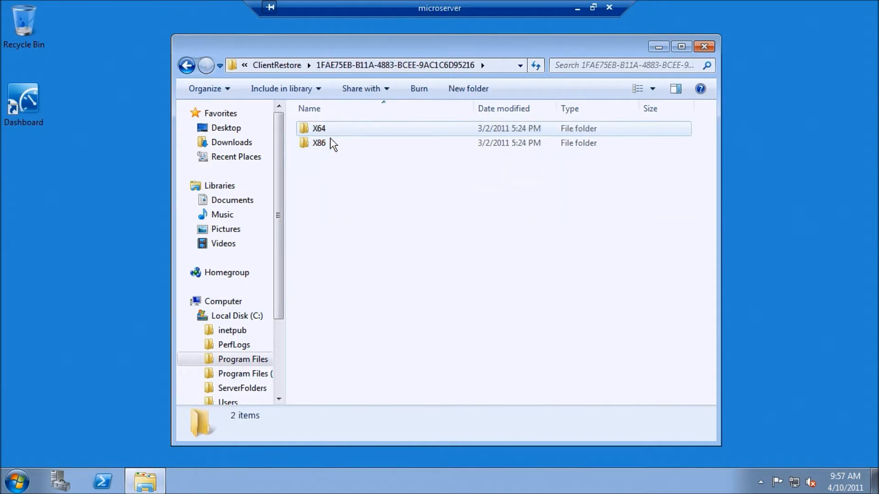
pyautogui.click(319, 143)
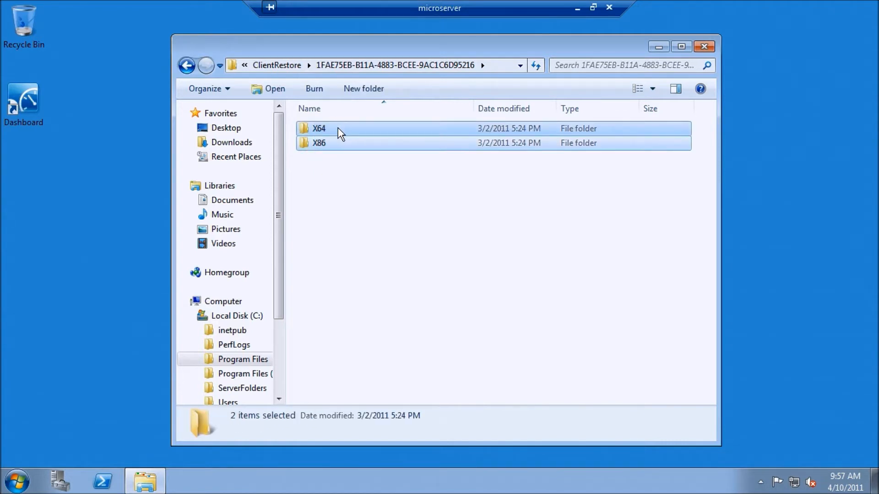
# - Copy the selected X64 and X86 folders from the server
pyautogui.rightClick(336, 127)
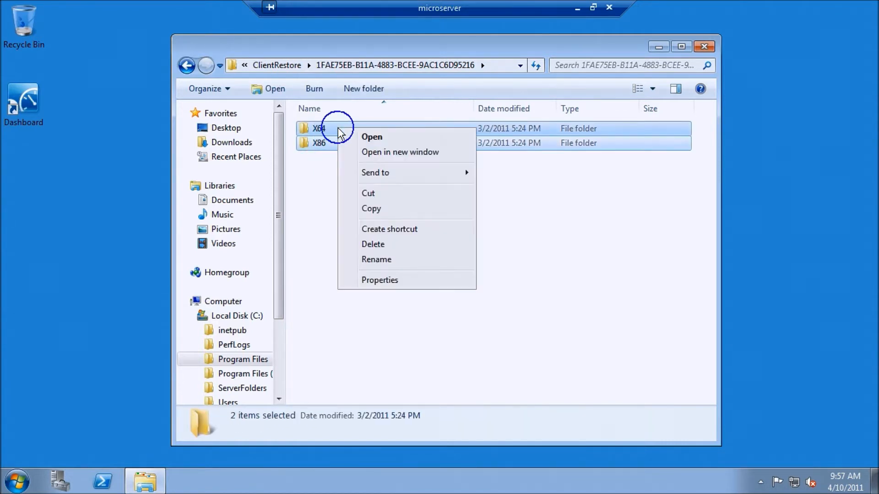
pyautogui.click(371, 208)
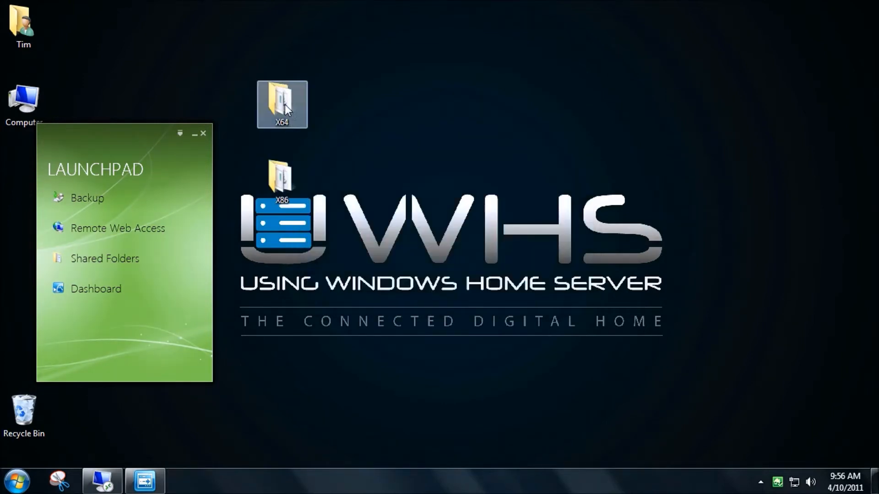
pyautogui.moveTo(282, 105)
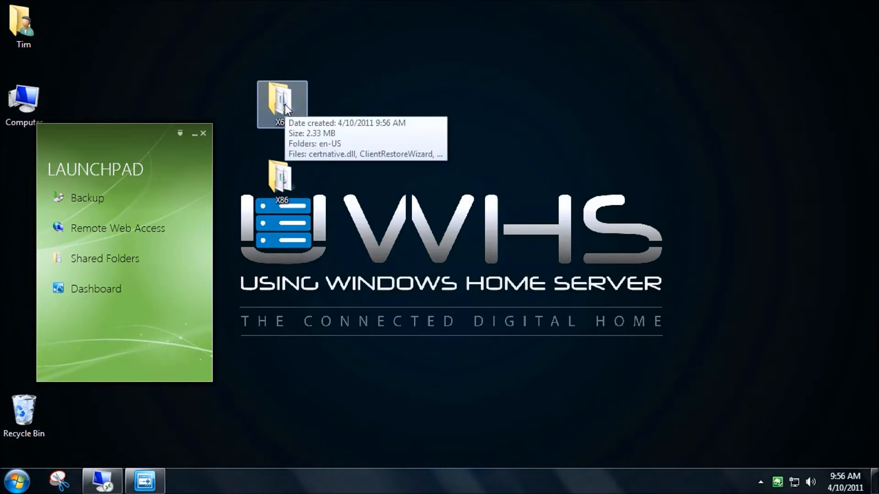
# - Open the pasted X64 folder on the client and launch ClientRestoreWizard
pyautogui.doubleClick(281, 101)
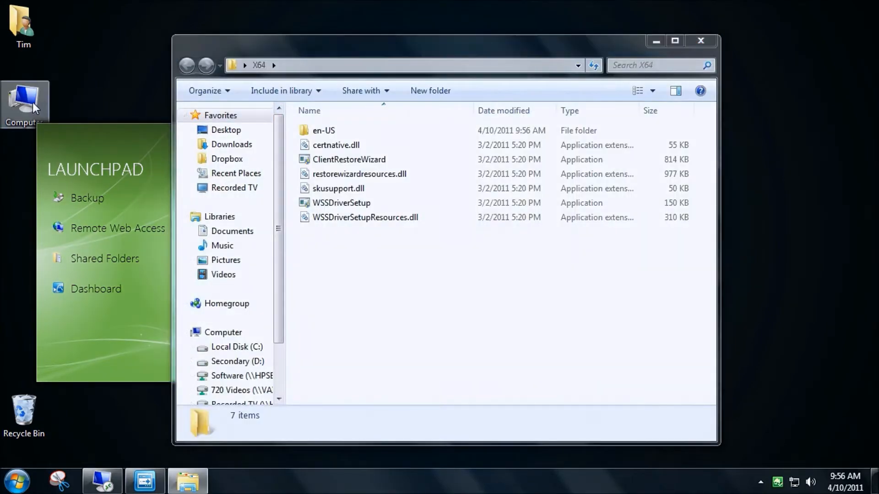
pyautogui.rightClick(25, 104)
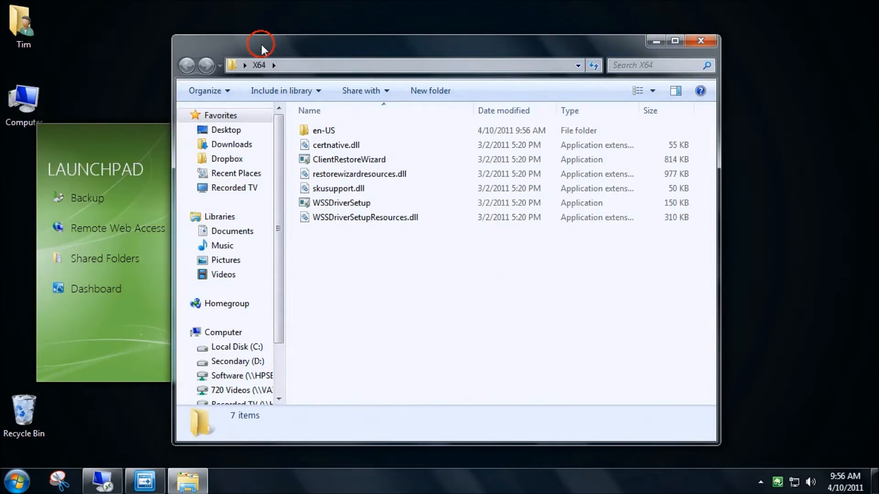
pyautogui.moveTo(349, 159)
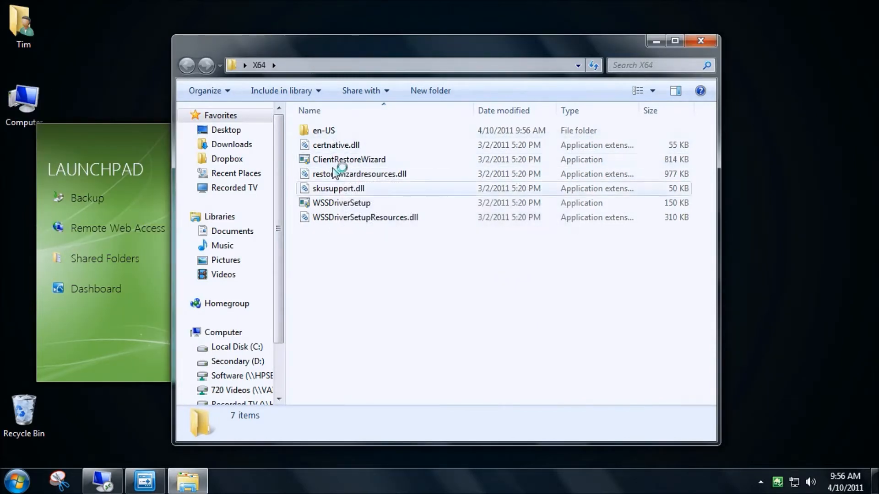
pyautogui.click(349, 159)
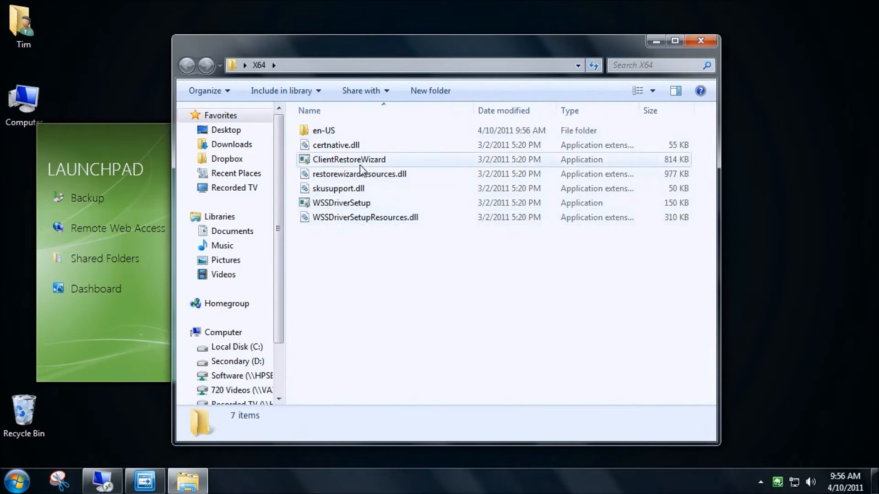
pyautogui.rightClick(349, 159)
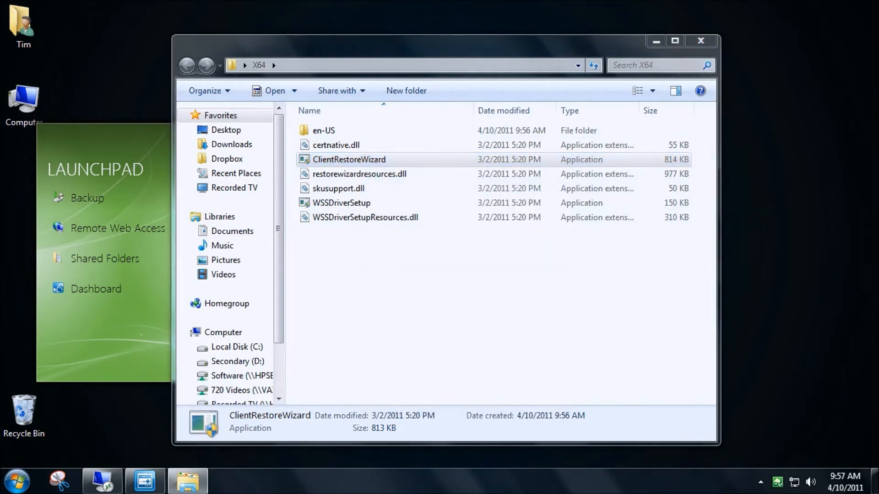
pyautogui.doubleClick(349, 159)
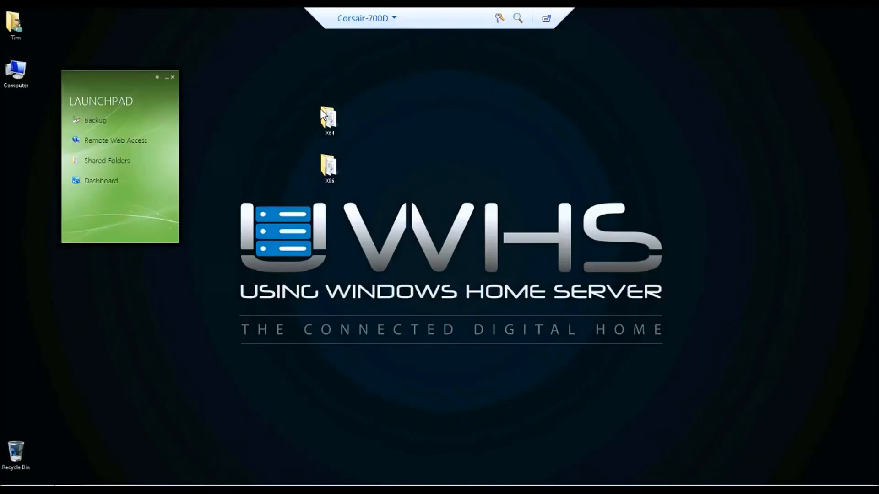
# - Run ClientRestoreWizard from the X64 folder as administrator, approving User Account Control
pyautogui.doubleClick(329, 118)
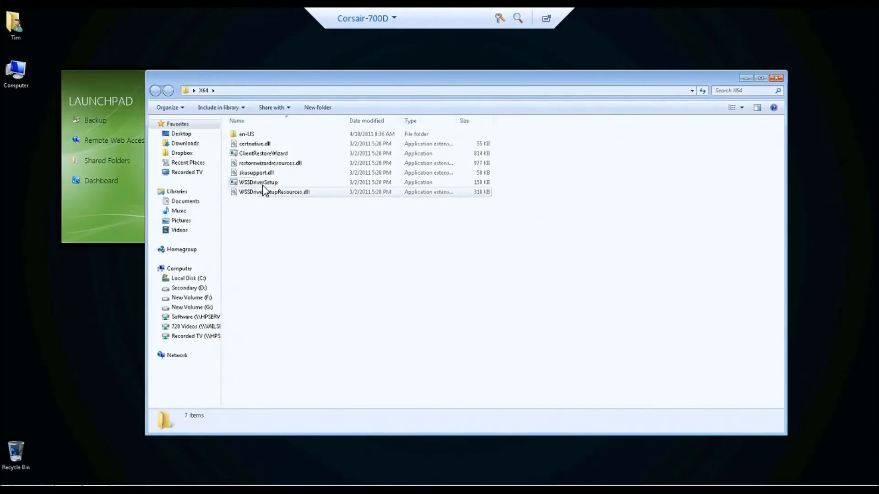
pyautogui.rightClick(263, 153)
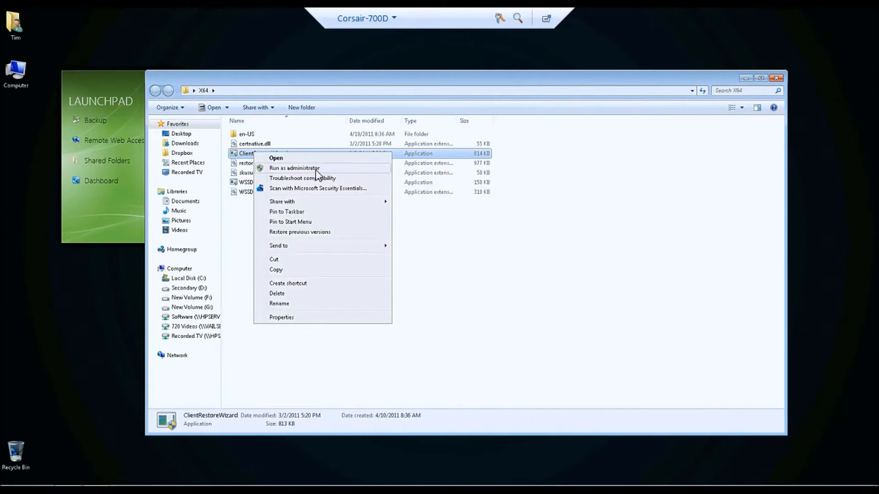
pyautogui.click(293, 168)
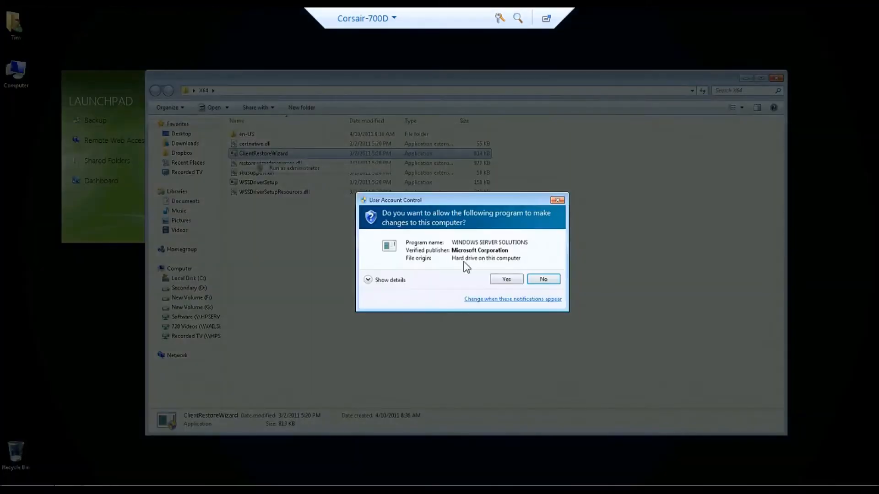
pyautogui.click(505, 279)
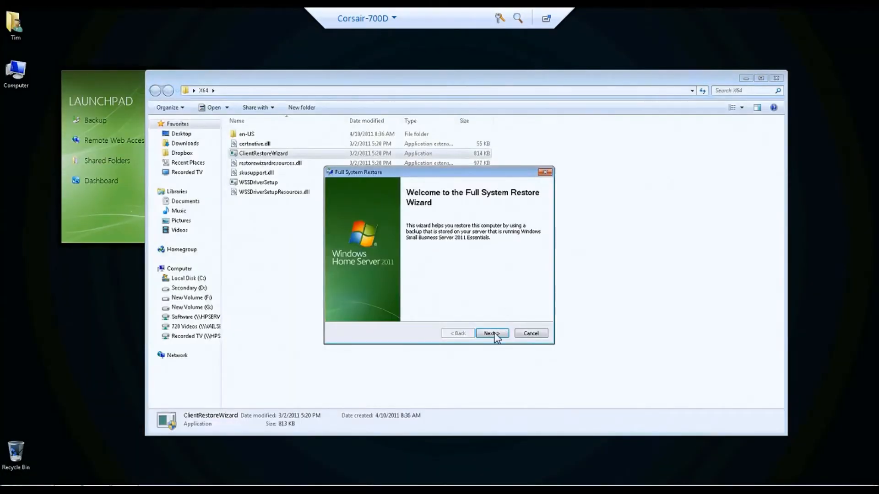
# - Pass the welcome page and choose MICROSERVER as the server holding the backup
pyautogui.click(492, 333)
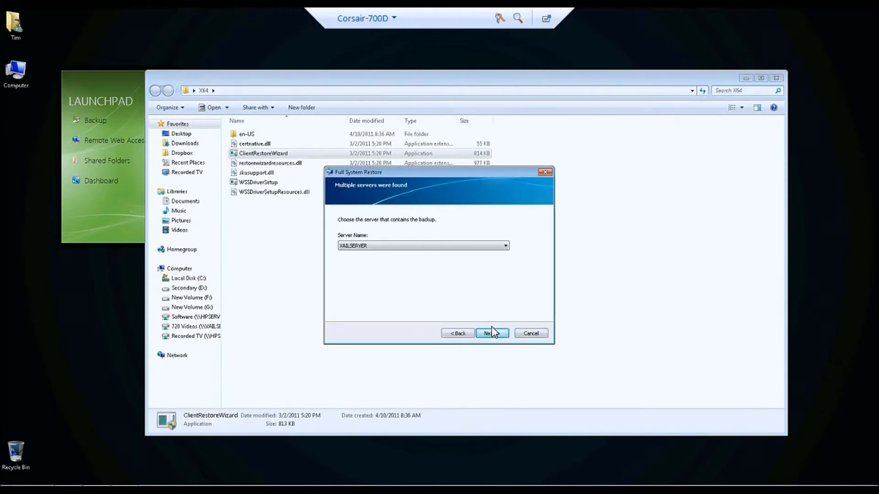
pyautogui.click(503, 246)
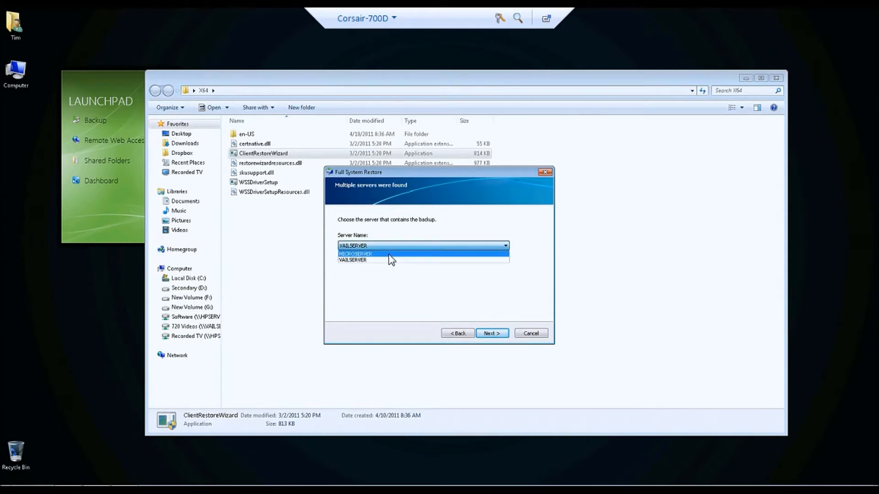
pyautogui.click(491, 333)
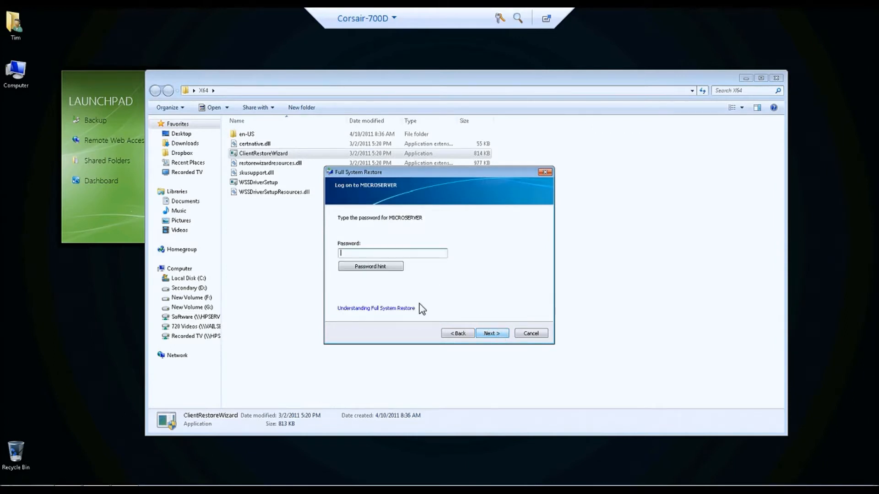
# - Log on to MICROSERVER with the server password
pyautogui.write('•••')
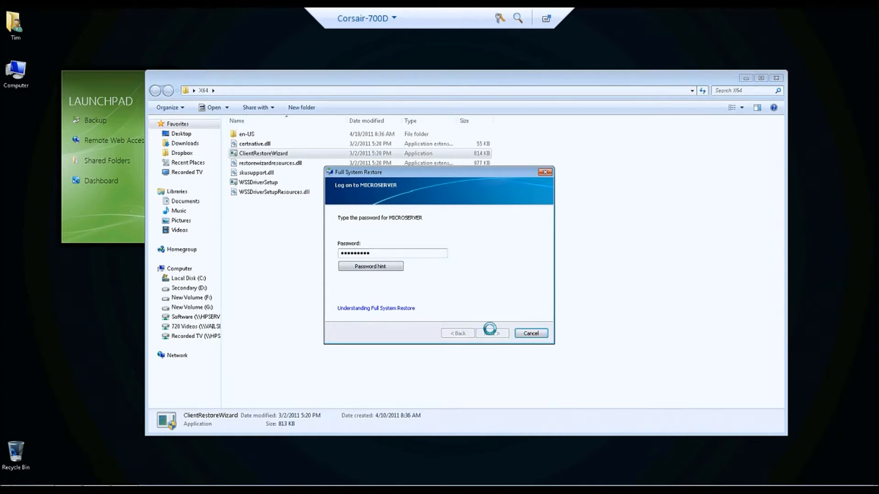
pyautogui.click(491, 333)
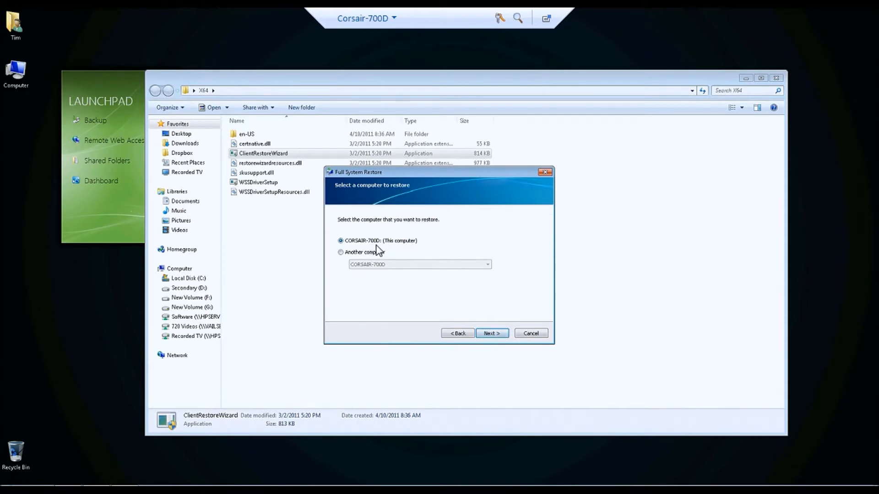
# - Restore CORSAIR-700D (This computer) using its 4/9/2011 Manual Backup
pyautogui.click(340, 251)
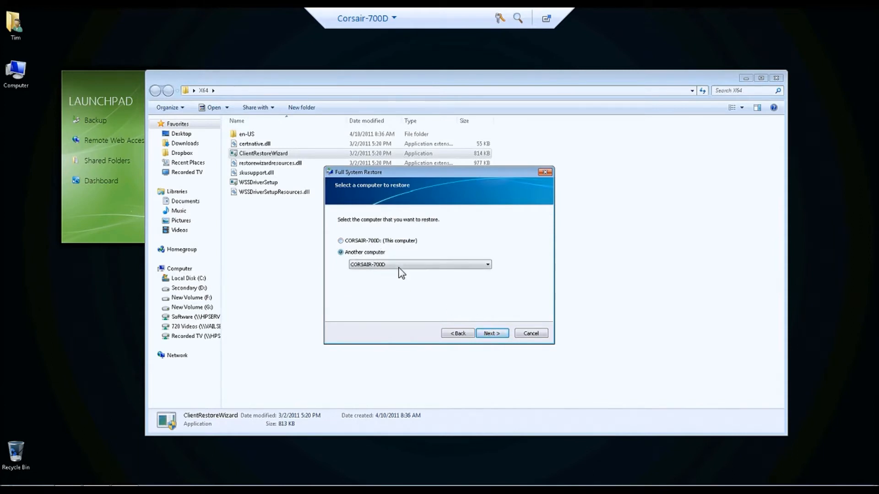
pyautogui.click(340, 240)
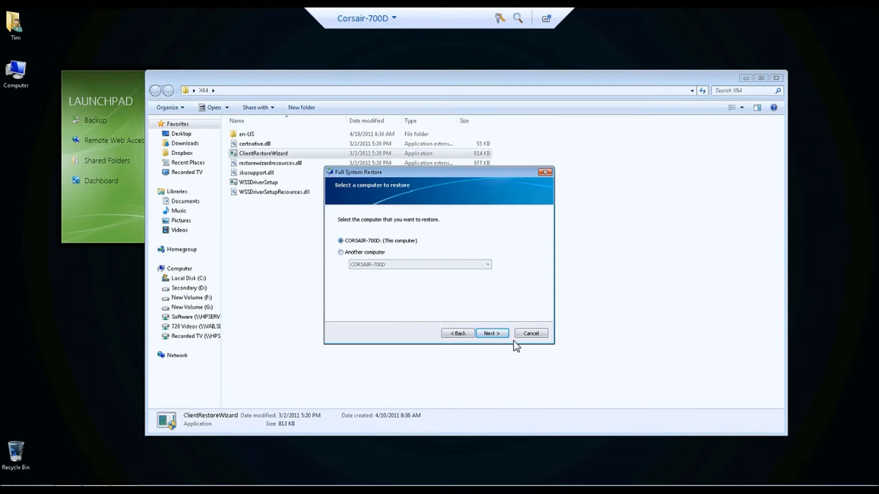
pyautogui.click(491, 332)
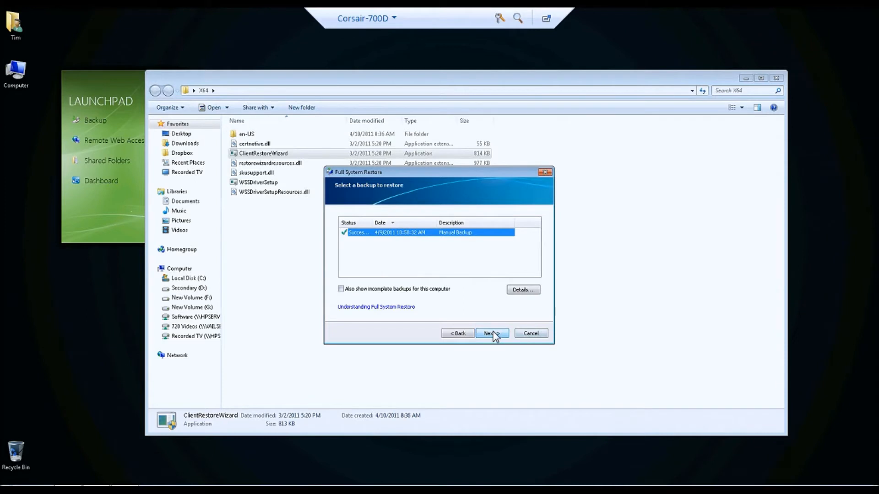
pyautogui.click(491, 332)
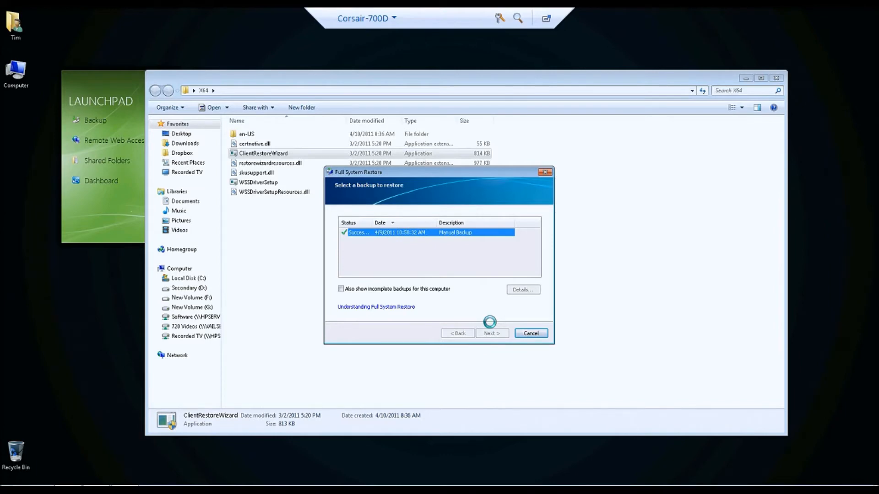
pyautogui.moveTo(479, 312)
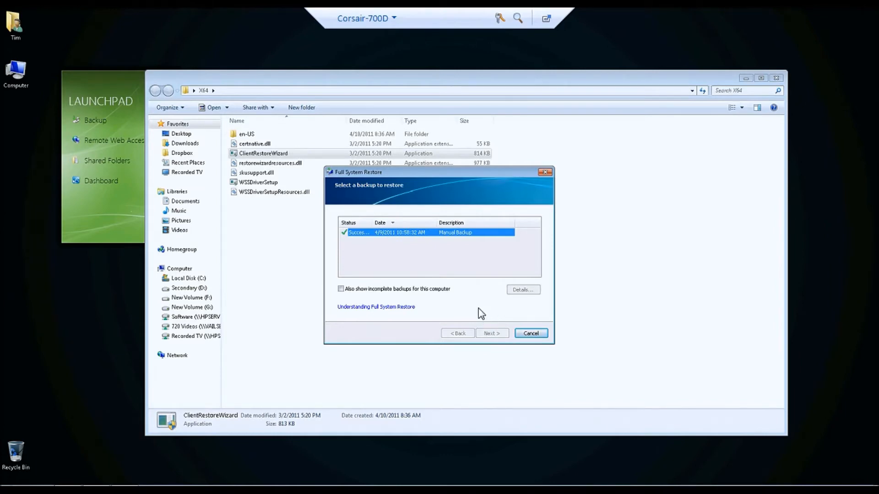
pyautogui.moveTo(480, 312)
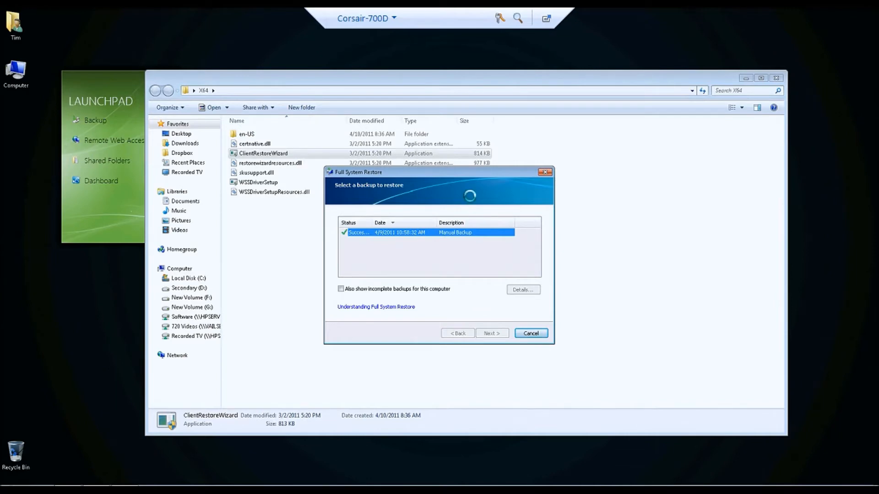
pyautogui.click(492, 333)
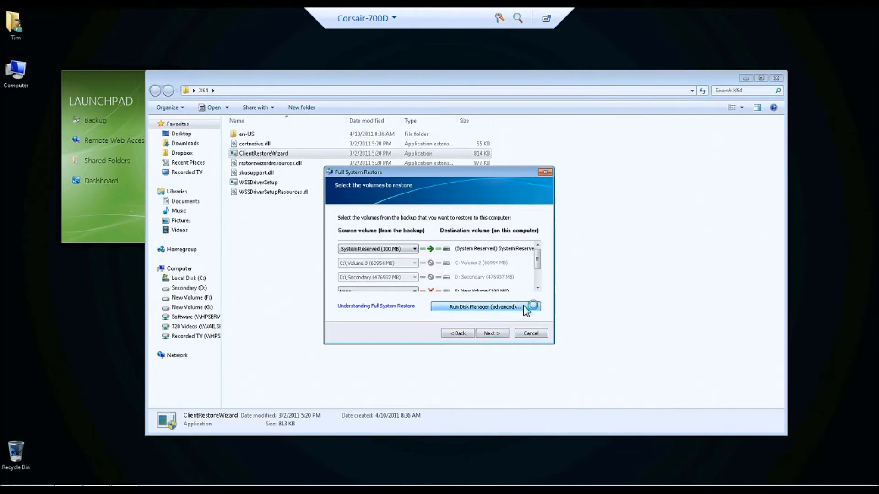
pyautogui.click(483, 306)
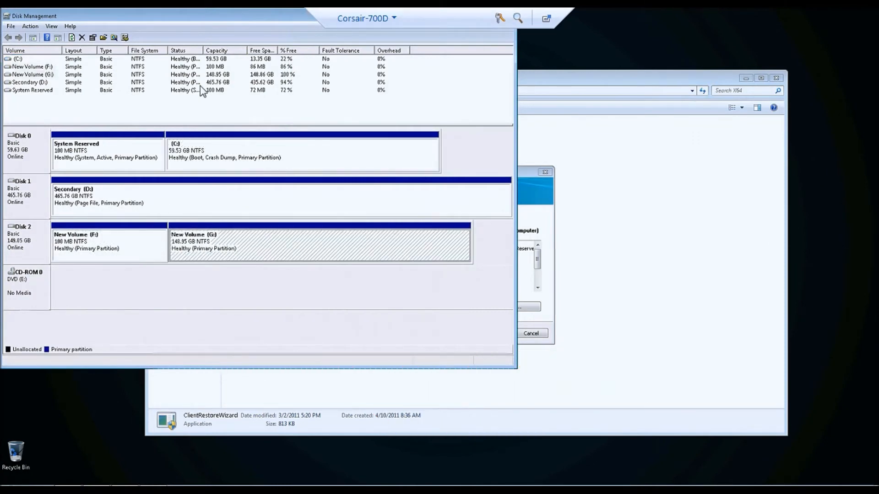
pyautogui.moveTo(269, 32)
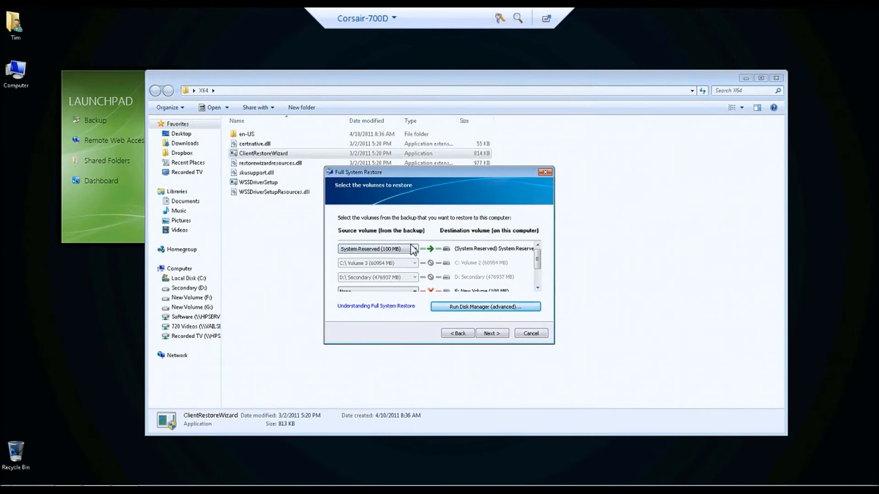
# - Map System Reserved to F: New Volume and C:\ Volume 3 to G: New Volume
pyautogui.click(414, 248)
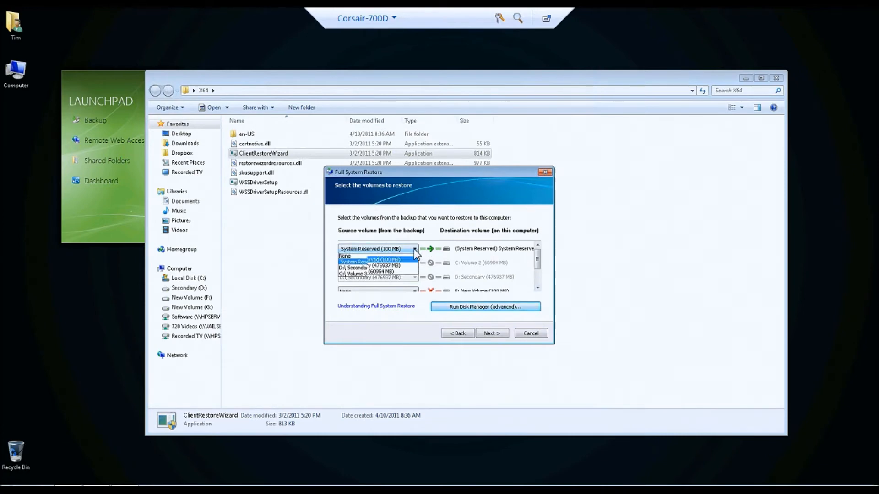
pyautogui.click(377, 248)
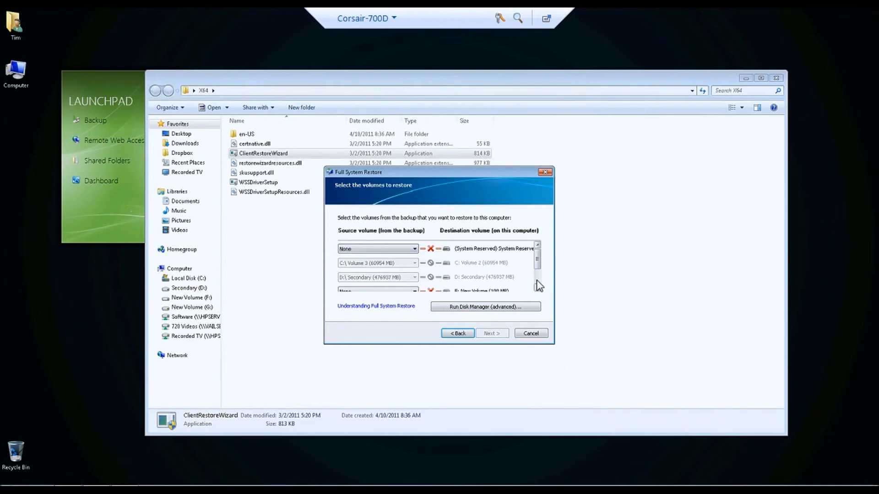
pyautogui.click(414, 264)
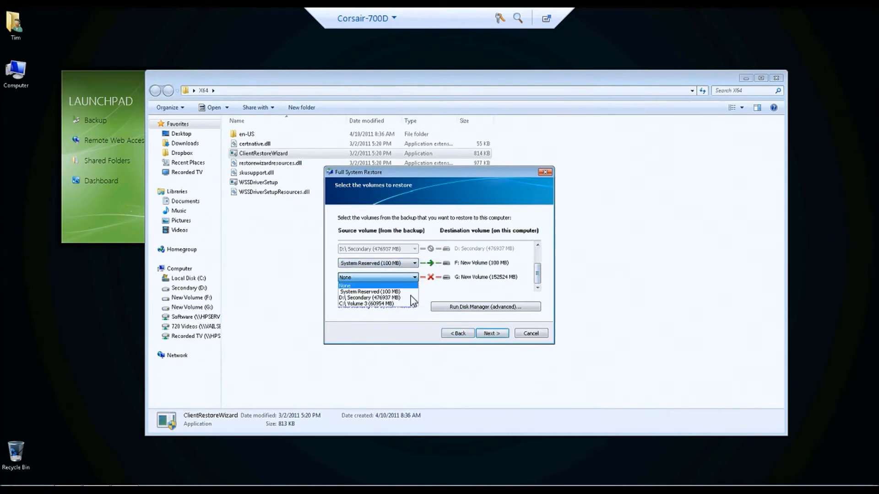
pyautogui.click(373, 303)
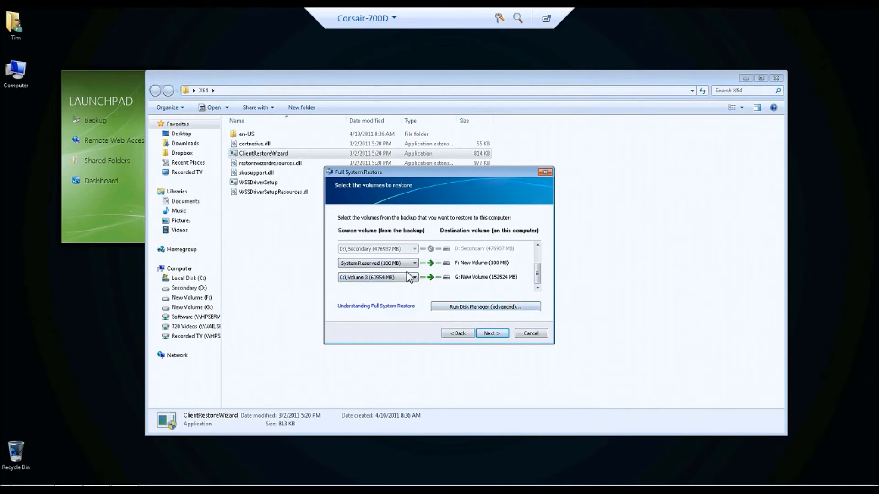
pyautogui.click(491, 333)
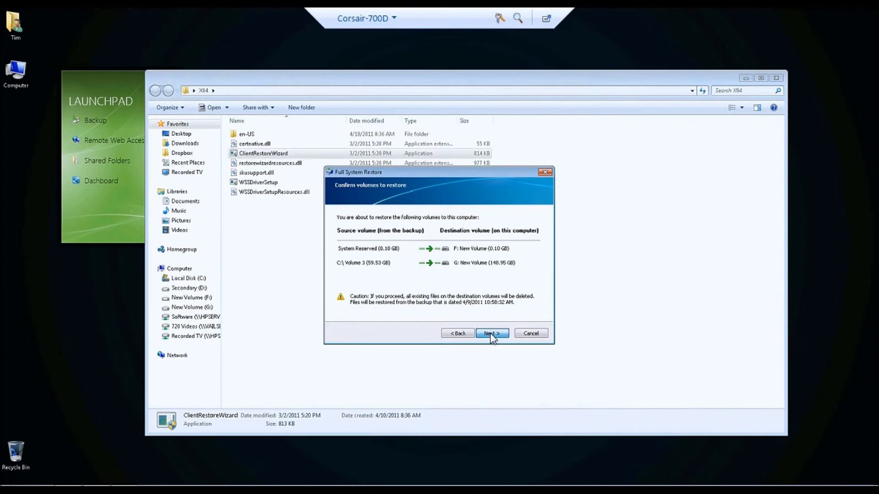
# - Start restoring CORSAIR-700D from the 4/9/2011 backup, estimated at about 5 minutes
pyautogui.click(491, 333)
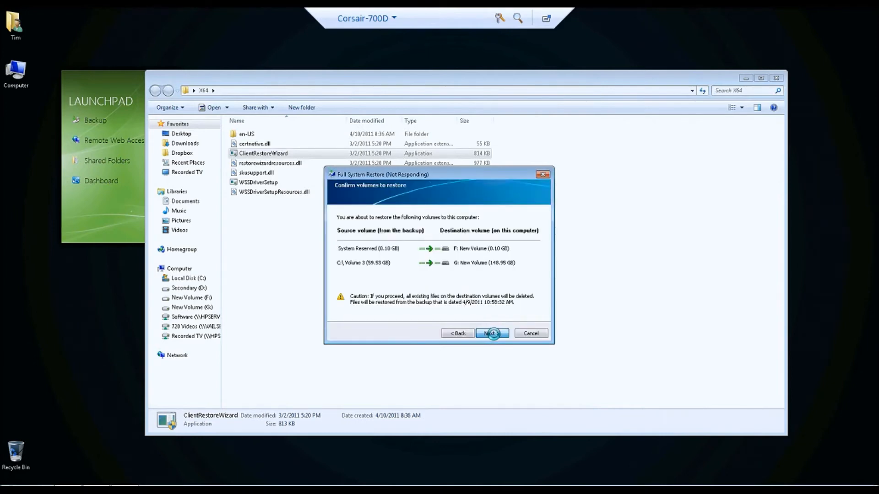
pyautogui.click(491, 334)
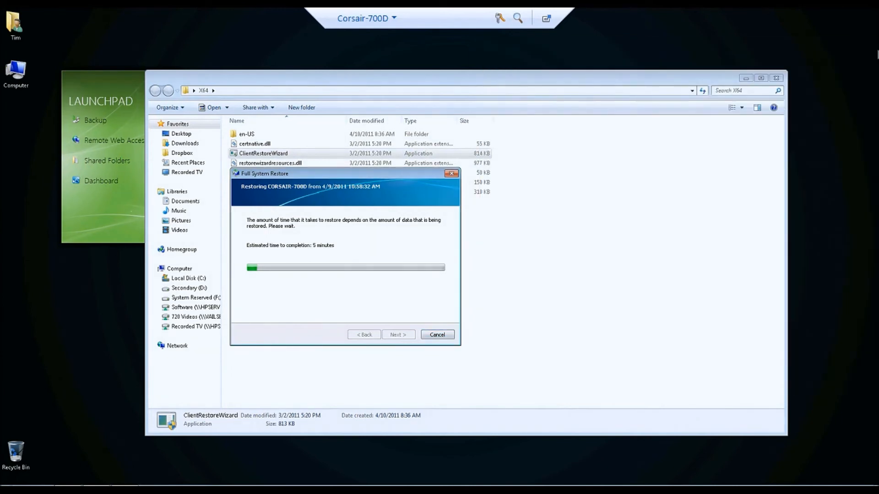
pyautogui.moveTo(437, 335)
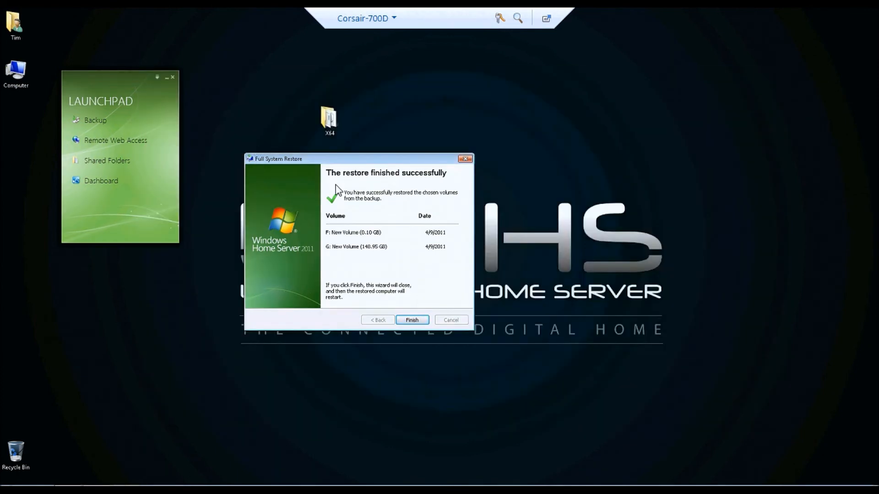
# - Verify Disk 2's restored System Reserved (F:) and G: volumes, then finish the wizard
pyautogui.rightClick(15, 69)
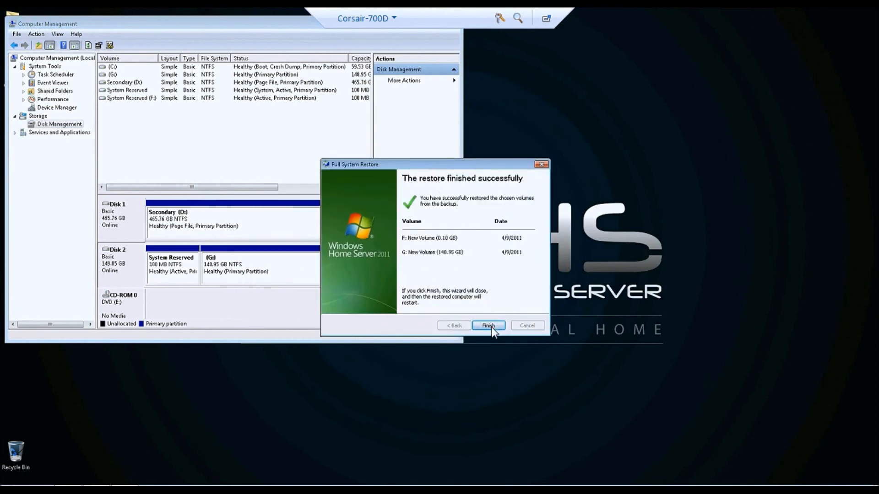
pyautogui.click(487, 326)
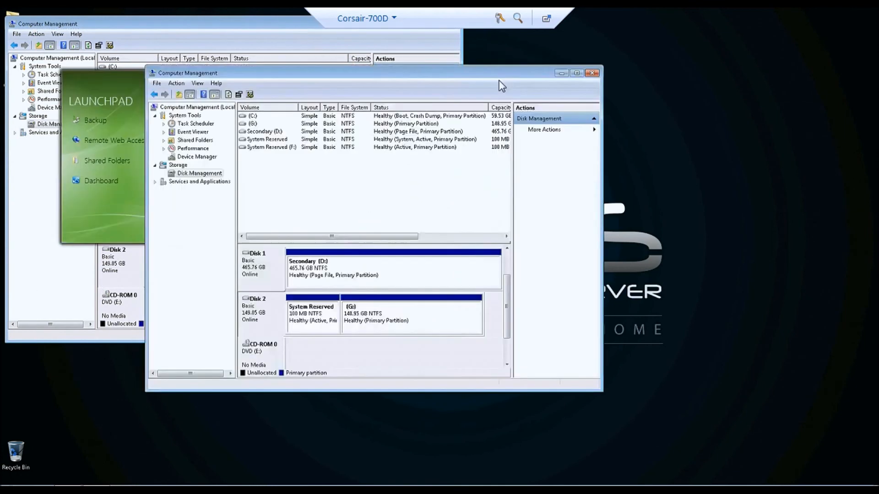
pyautogui.click(591, 73)
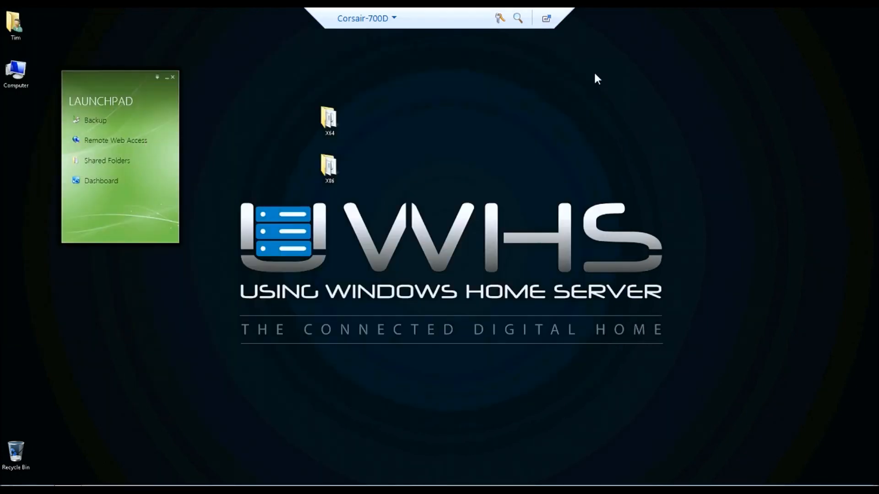
pyautogui.moveTo(536, 416)
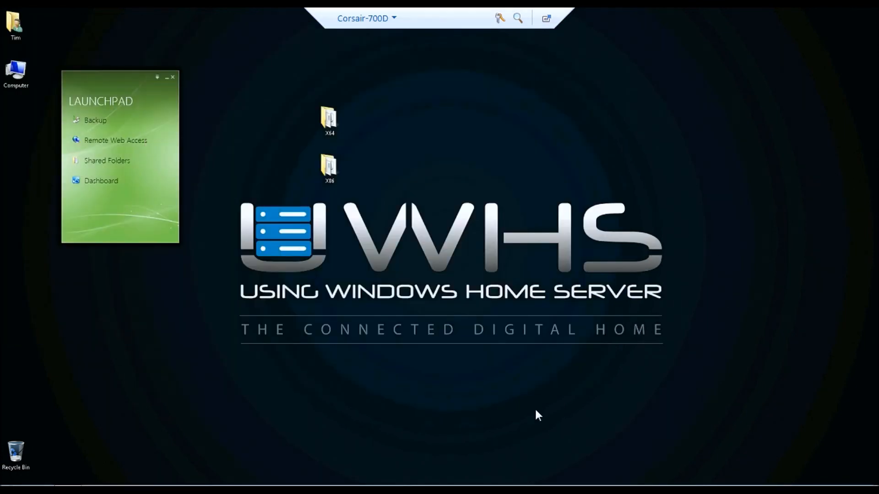